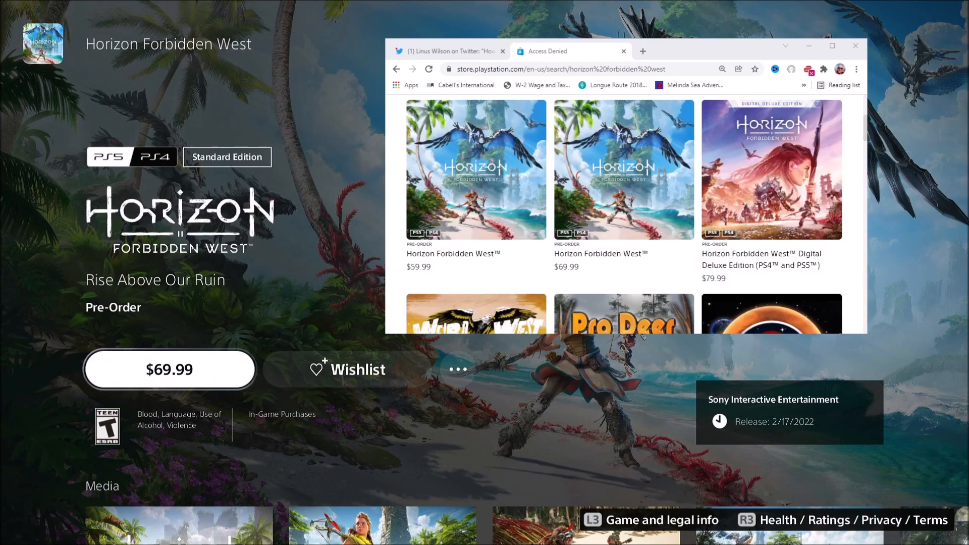
# - Browse the Horizon Forbidden West edition choices and the Digital Deluxe Edition contents
pyautogui.click(559, 69)
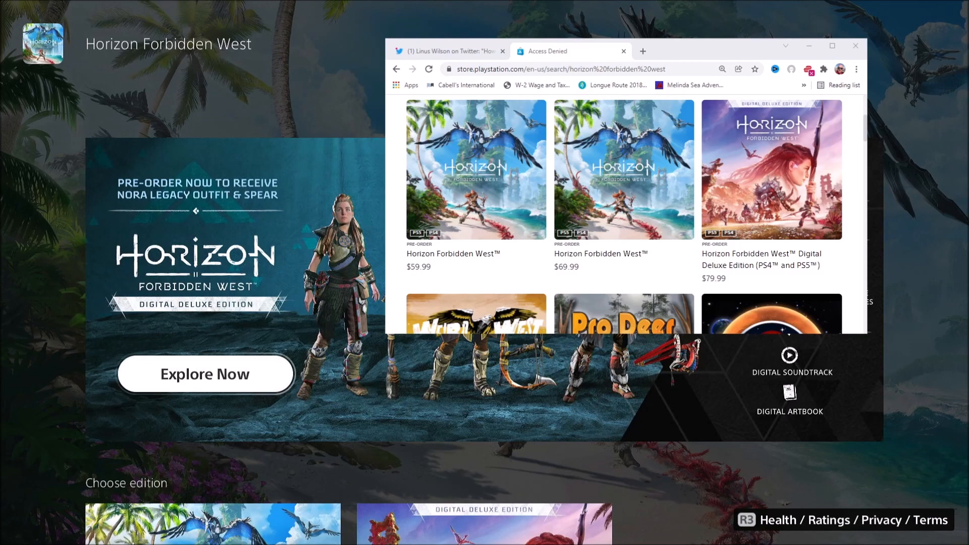
pyautogui.click(855, 46)
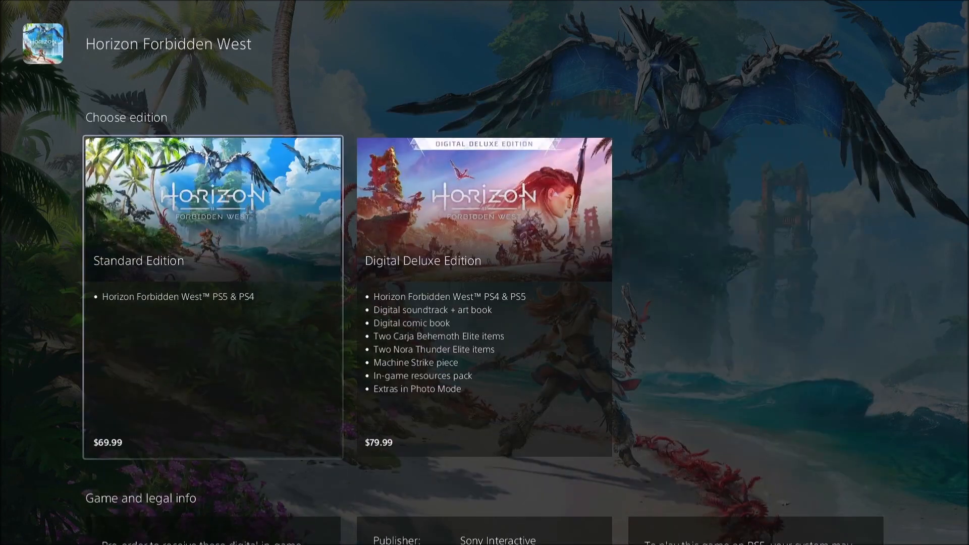
pyautogui.click(484, 291)
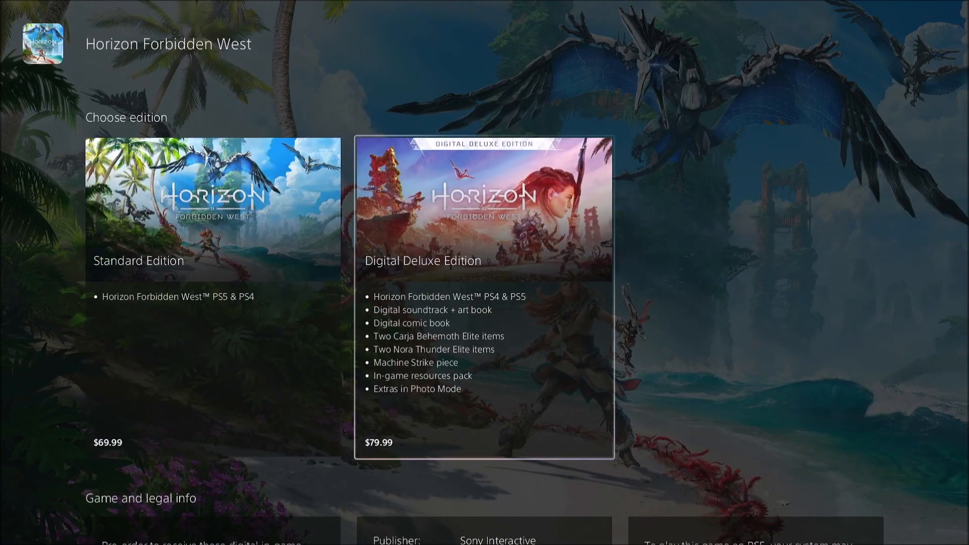
pyautogui.scroll(-3)
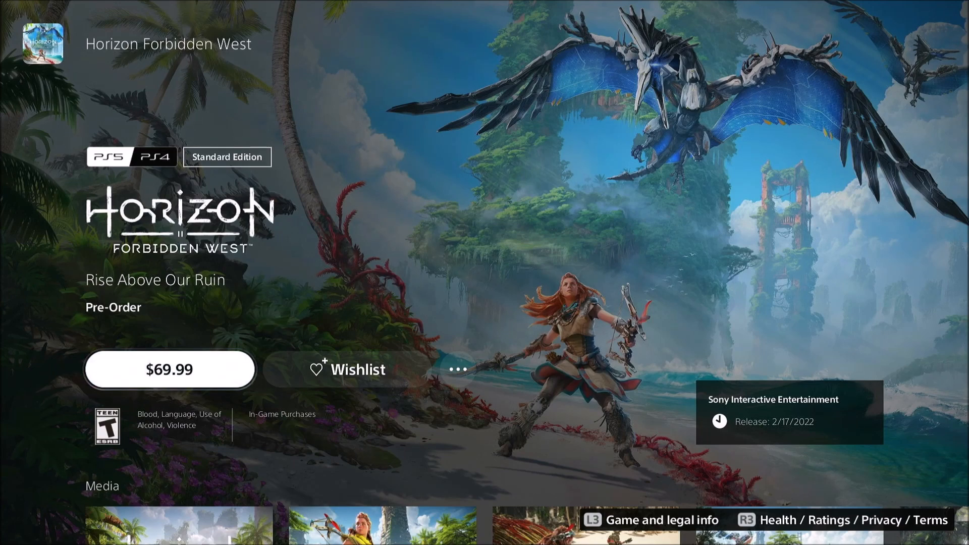
pyautogui.moveTo(170, 369)
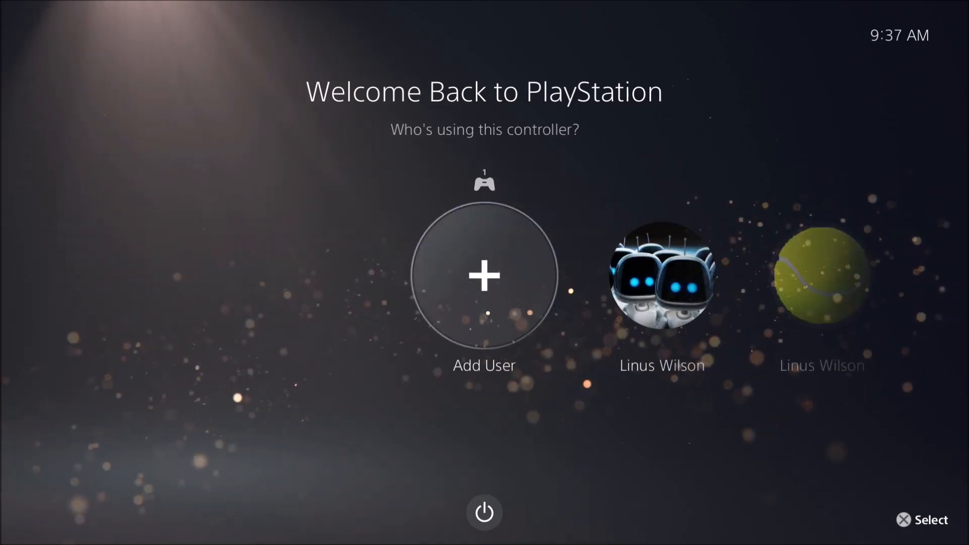
# - Add a new console user and agree to the system software license agreement
pyautogui.click(484, 275)
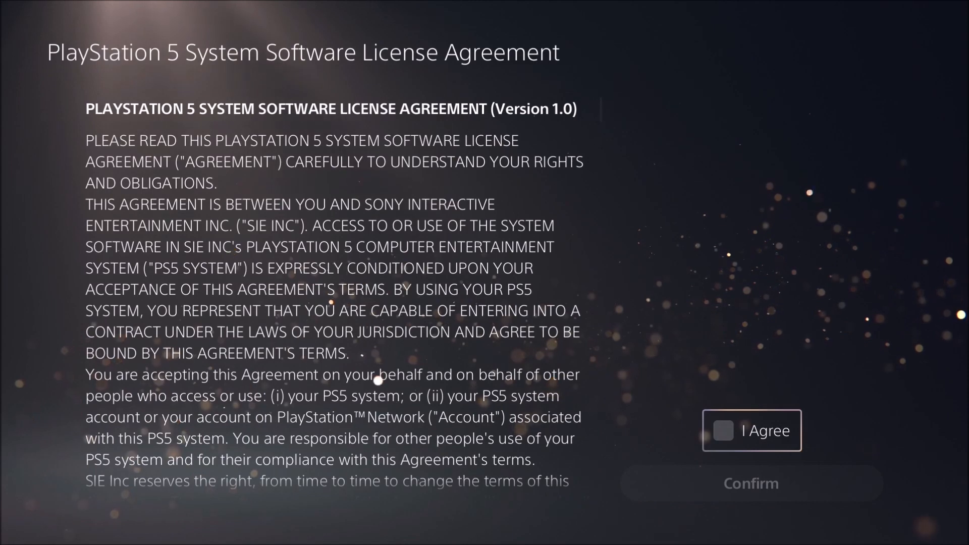
pyautogui.click(722, 431)
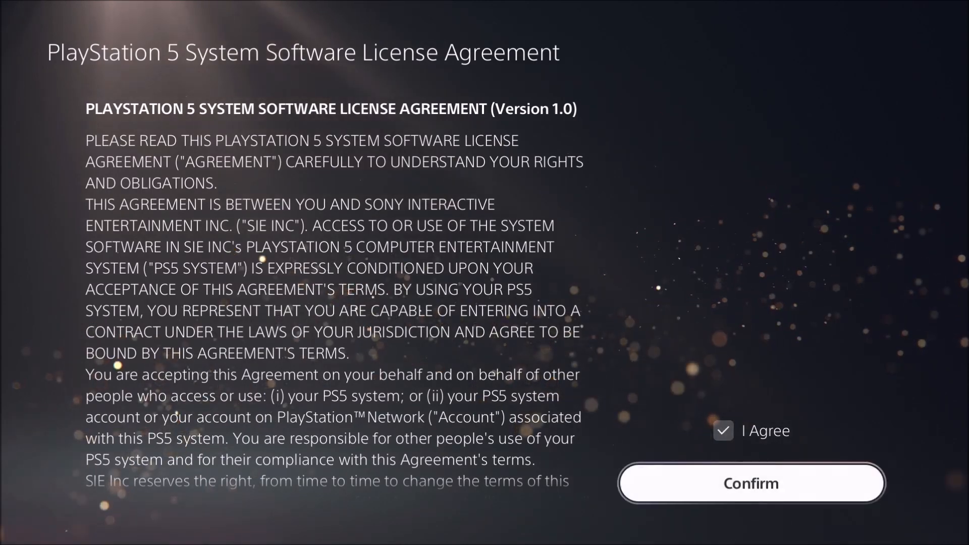
pyautogui.click(751, 483)
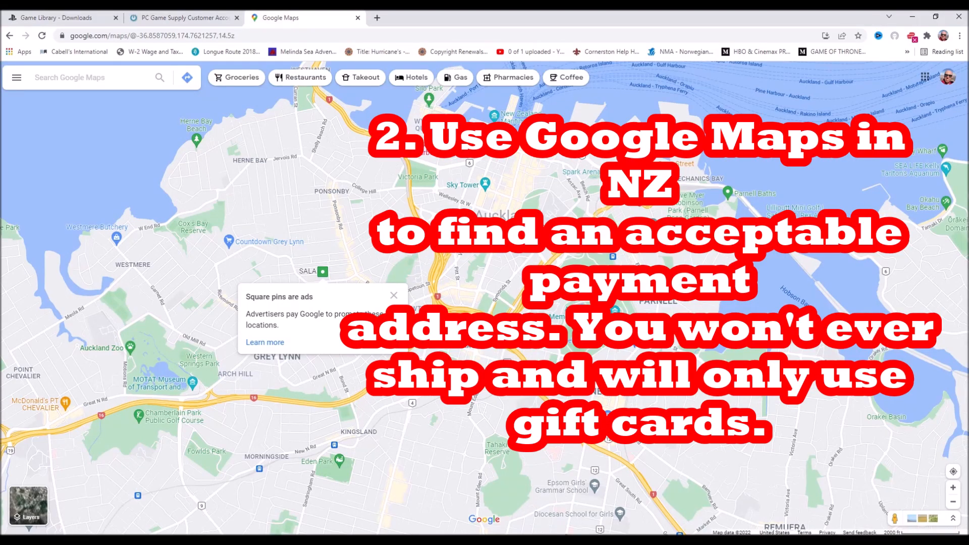
# - Open Sky Tower's details to get its Victoria Street West, Auckland CBD address
pyautogui.click(485, 184)
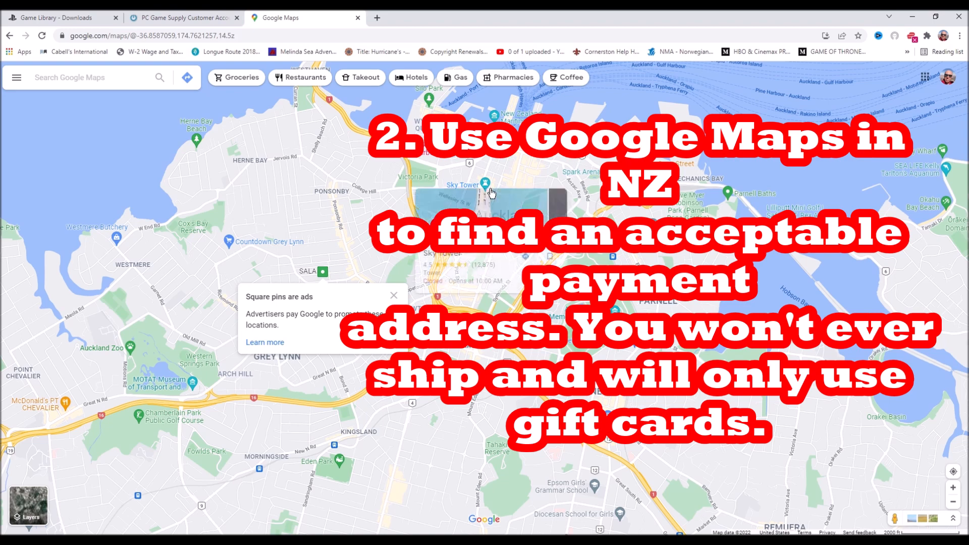
pyautogui.click(483, 185)
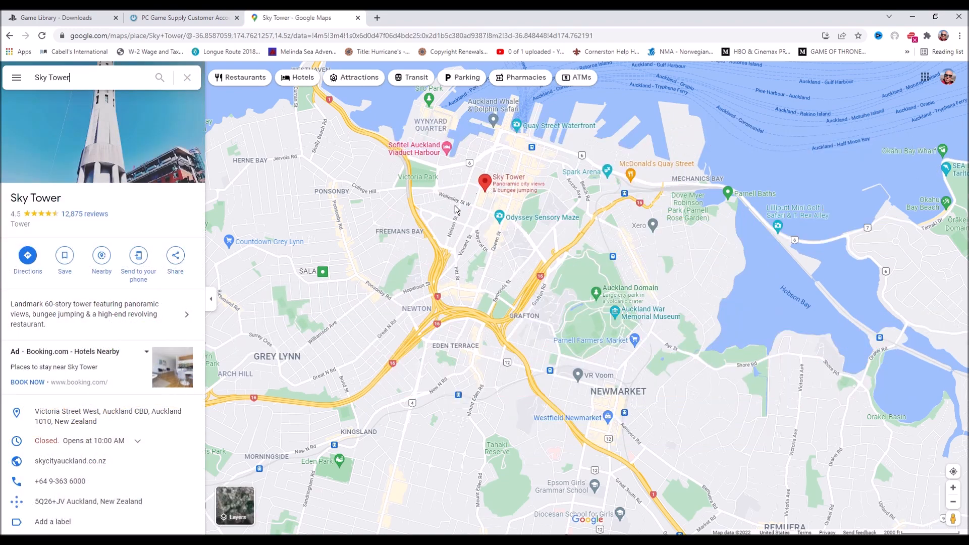
pyautogui.moveTo(152, 417)
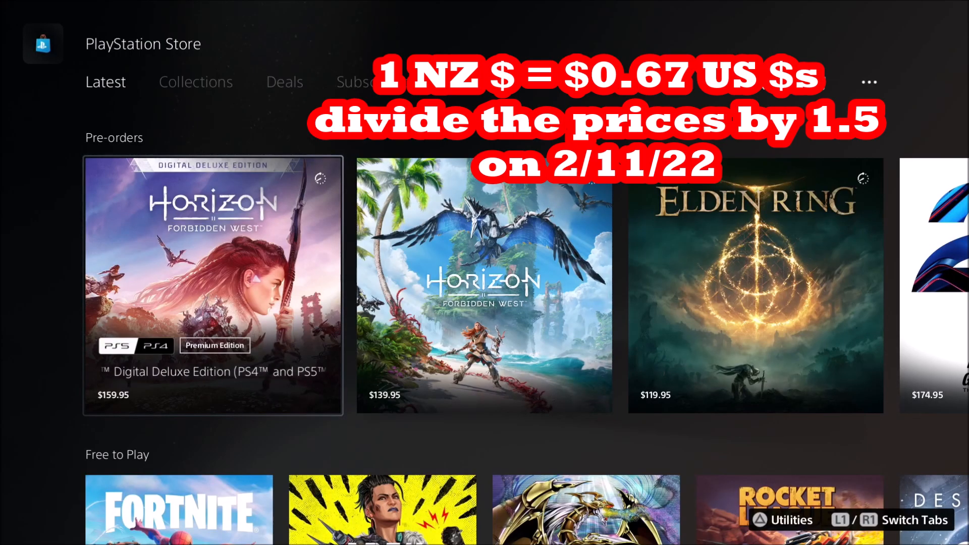
# - Open the Horizon Forbidden West Digital Deluxe Edition pre-order page ($159.95)
pyautogui.click(213, 285)
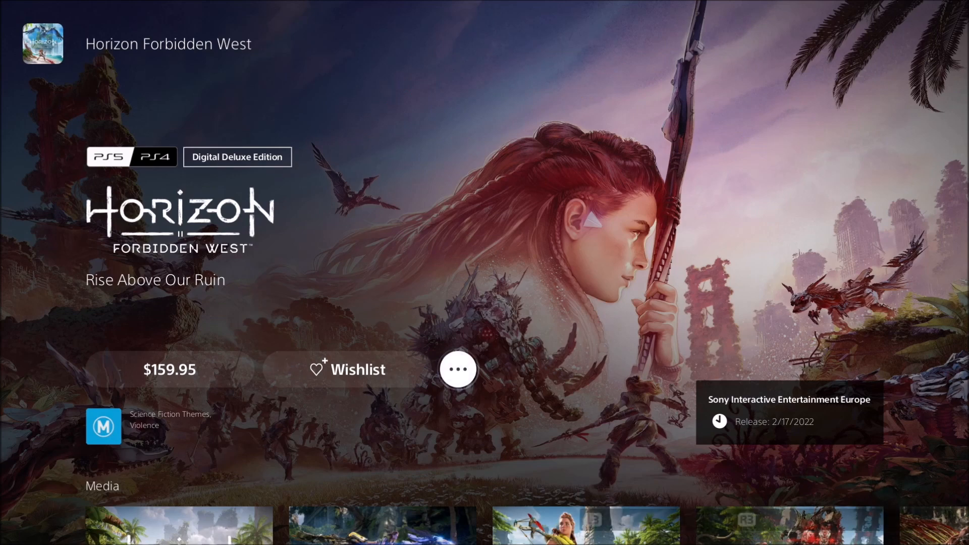
pyautogui.scroll(-3)
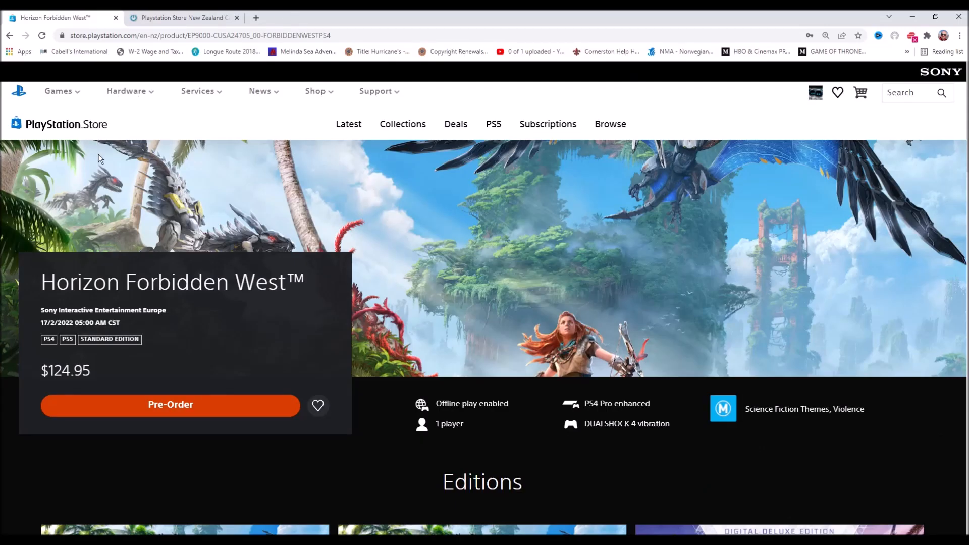
# - Pre-order the $124.95 PS4 Standard Edition with PS5 upgrade from the Editions list
pyautogui.scroll(-3)
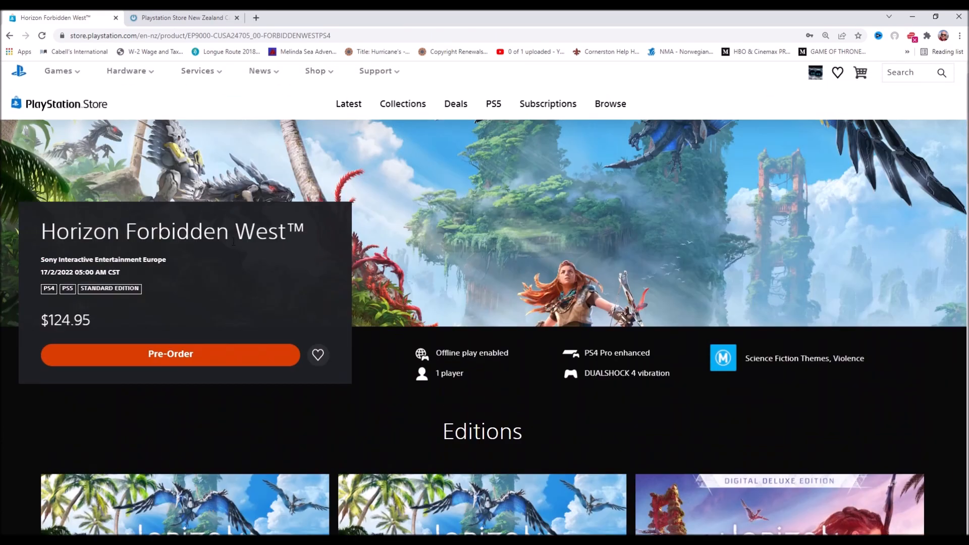
pyautogui.moveTo(688, 152)
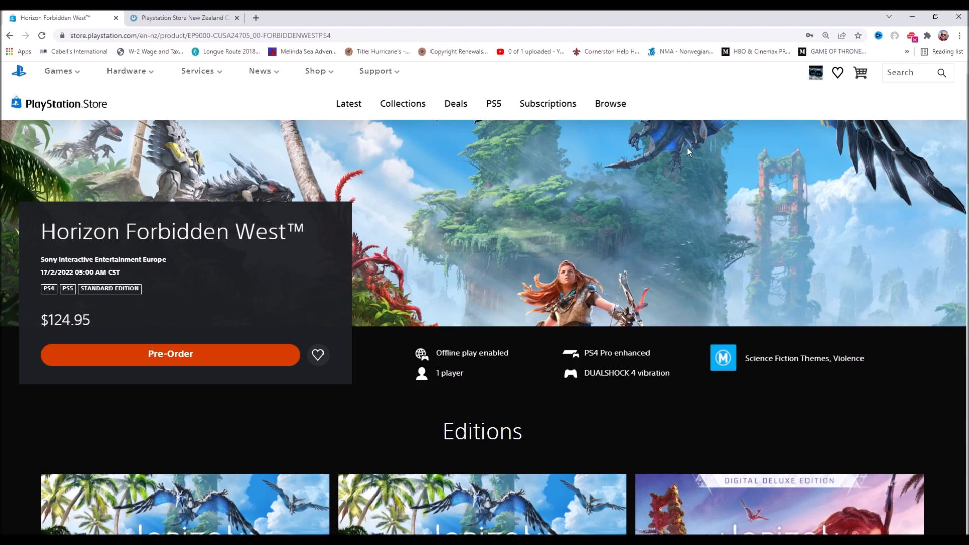
pyautogui.scroll(-3)
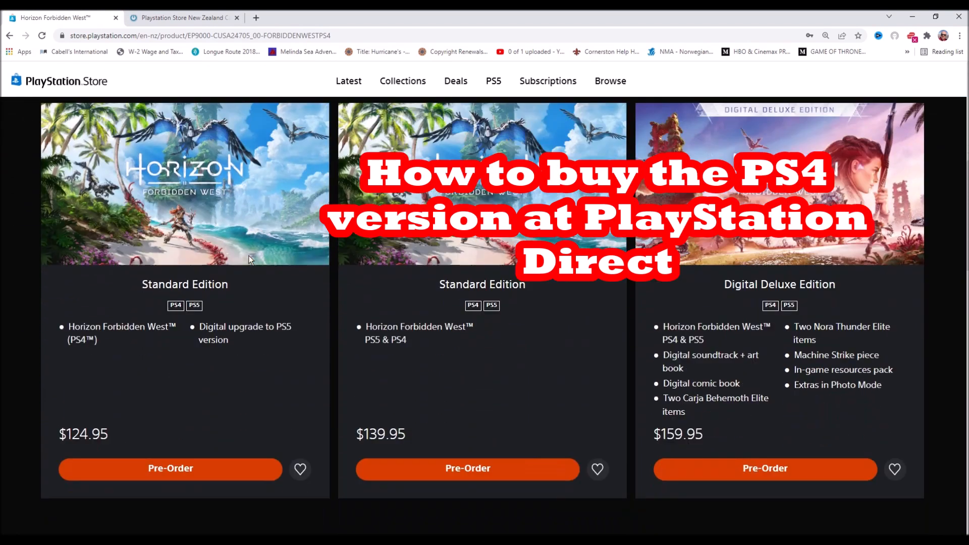
pyautogui.scroll(-3)
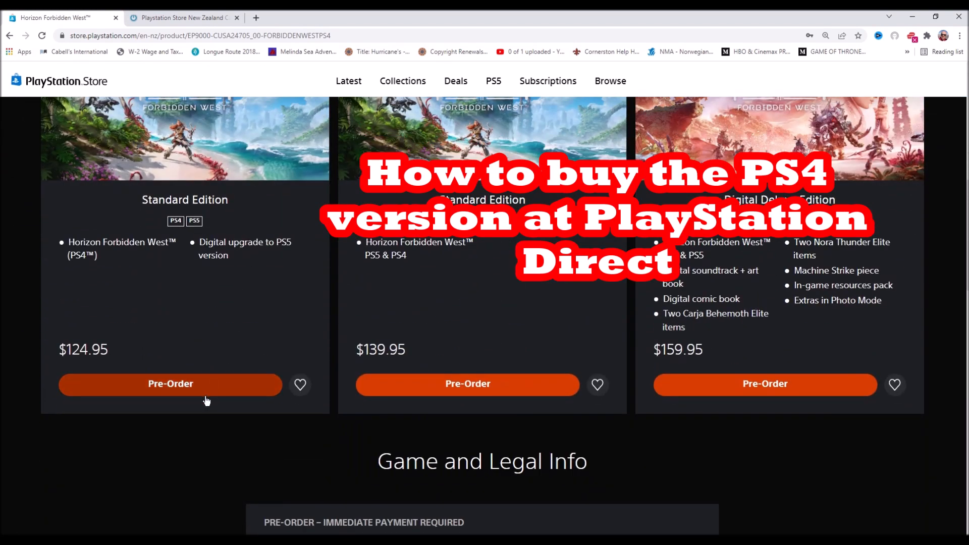
pyautogui.click(170, 384)
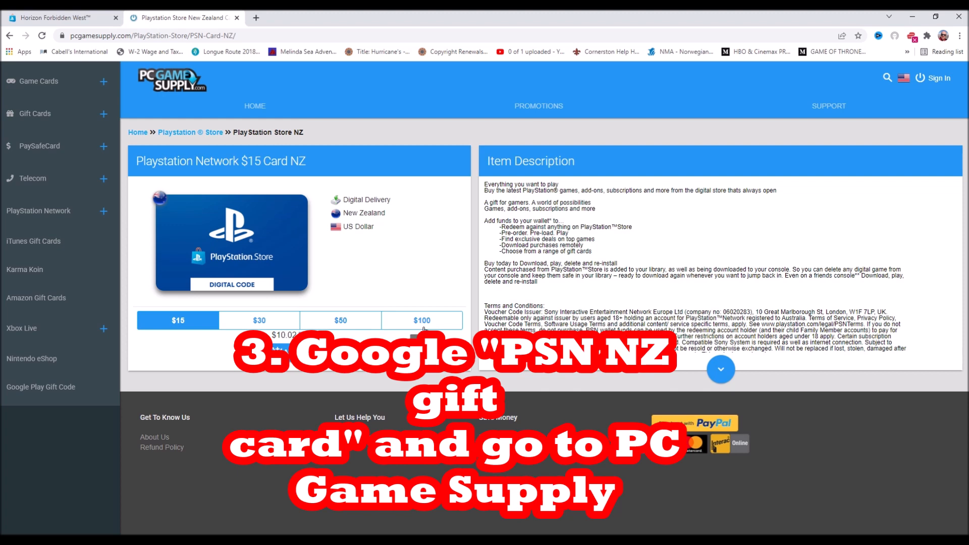
# - Choose the $100 NZ PlayStation Network card and sign in to the gift card store
pyautogui.click(422, 320)
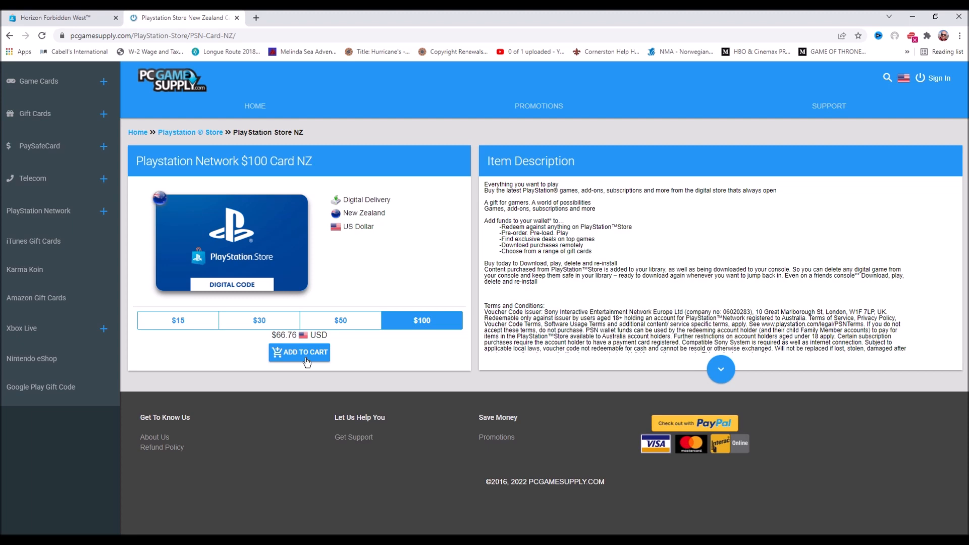
pyautogui.click(299, 353)
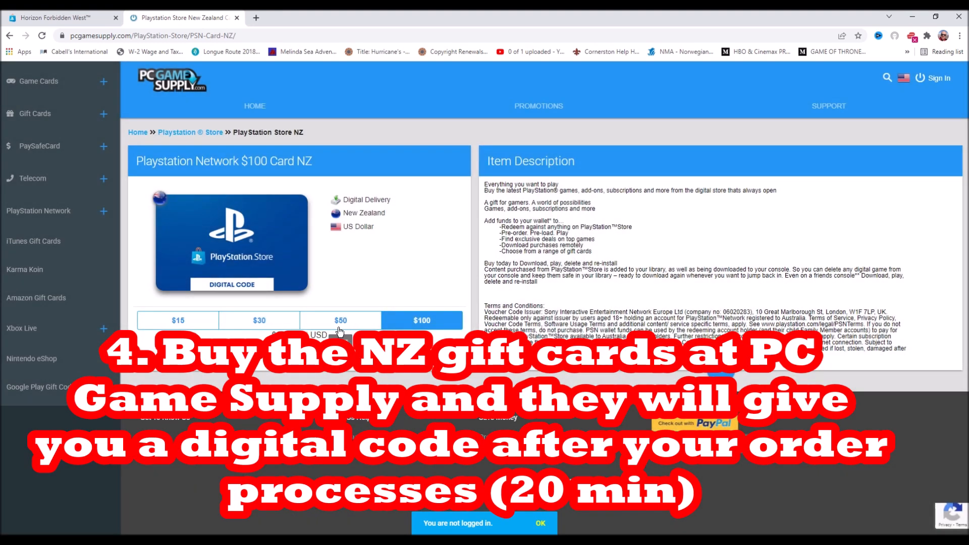
pyautogui.click(259, 320)
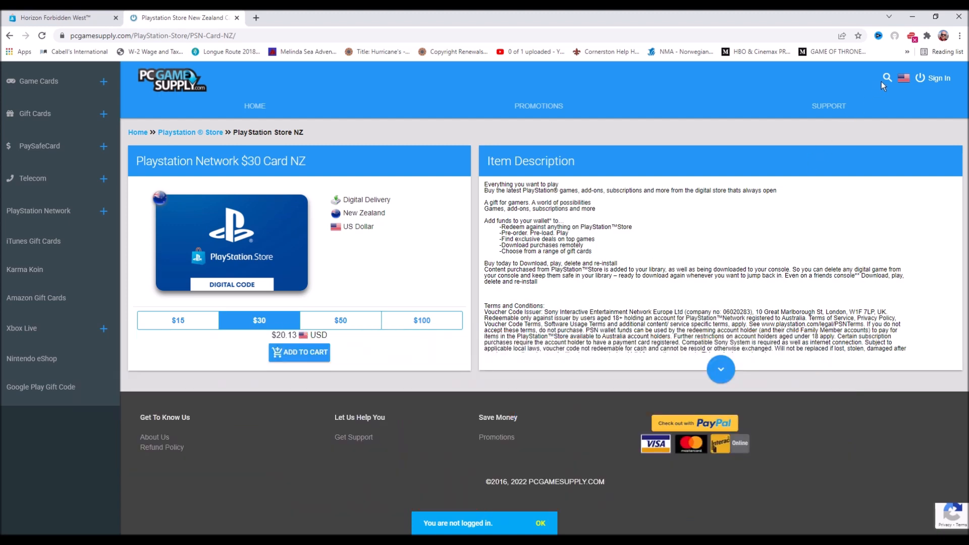
pyautogui.click(539, 523)
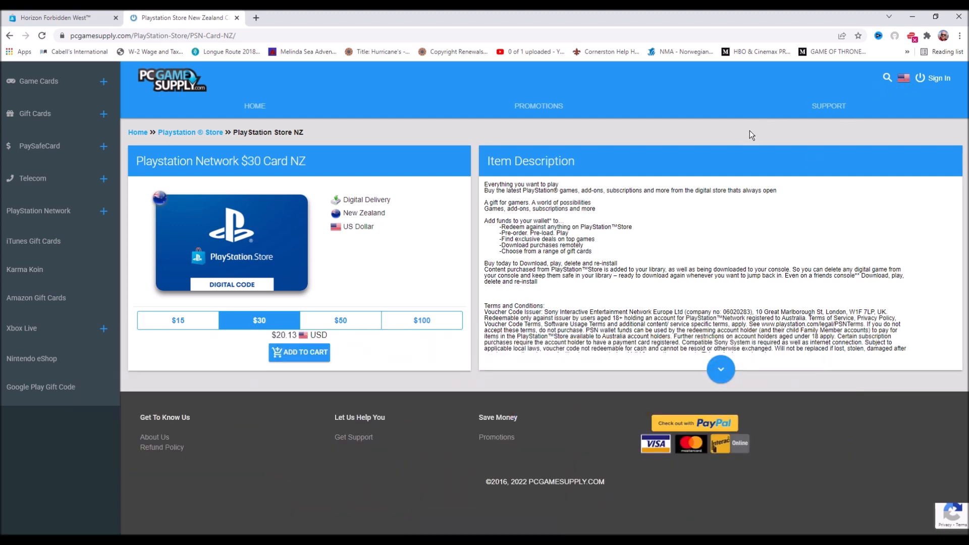
pyautogui.moveTo(745, 81)
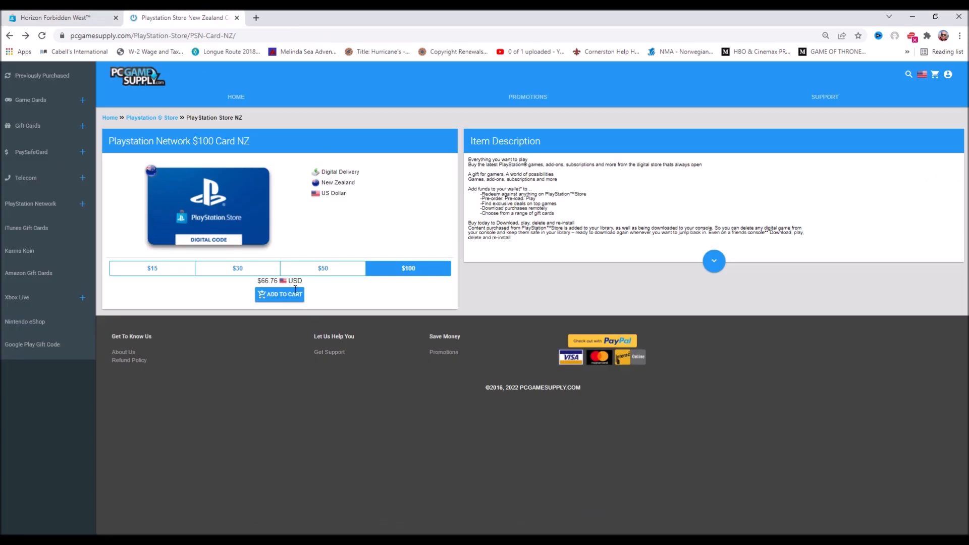
# - Add the $100 NZ card to the cart and proceed to checkout ($66.76 USD)
pyautogui.click(280, 294)
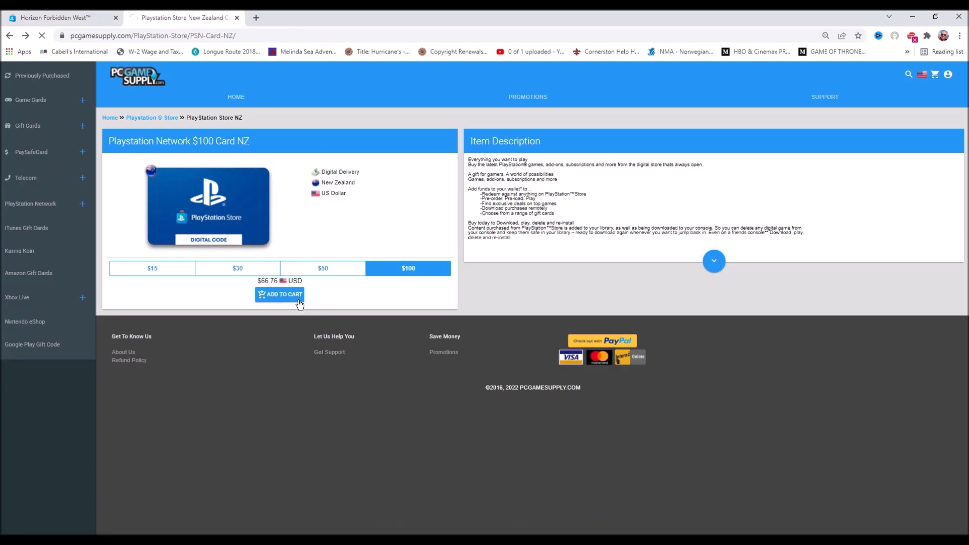
pyautogui.click(280, 294)
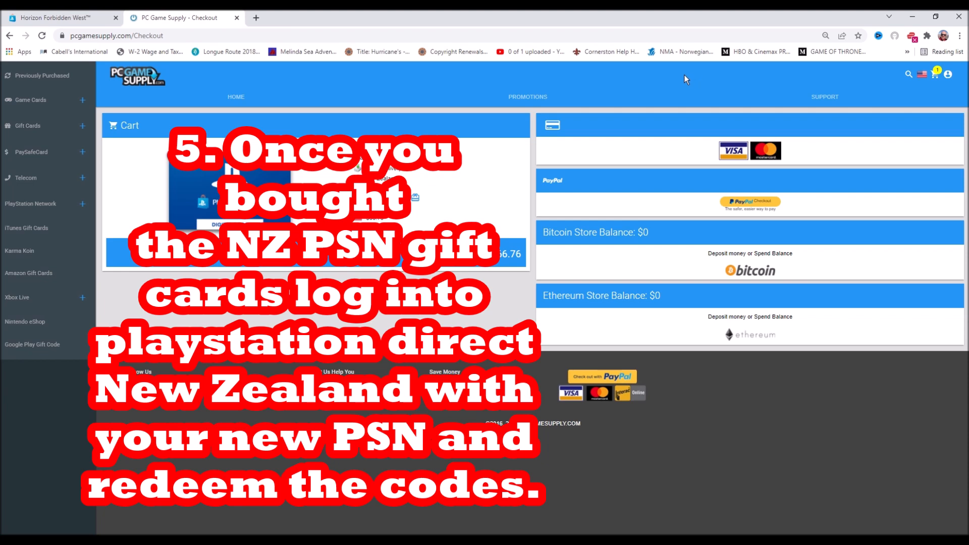
pyautogui.moveTo(927, 87)
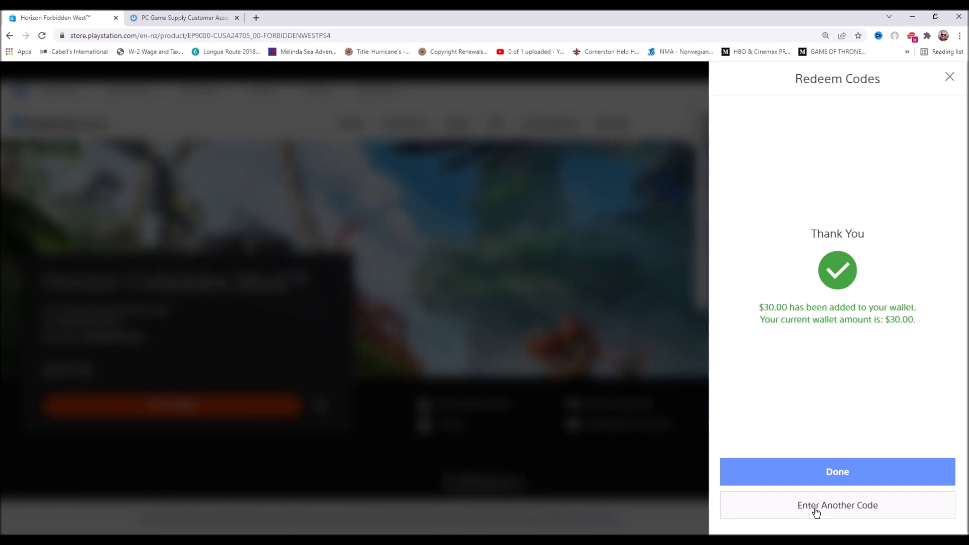
# - Start redeeming another 12-digit gift card voucher code into the wallet
pyautogui.click(837, 505)
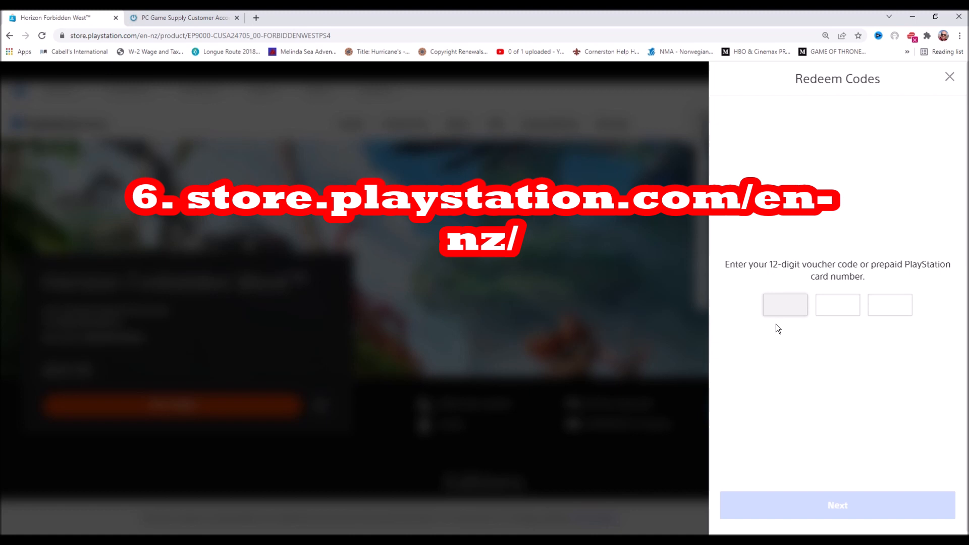
pyautogui.click(785, 304)
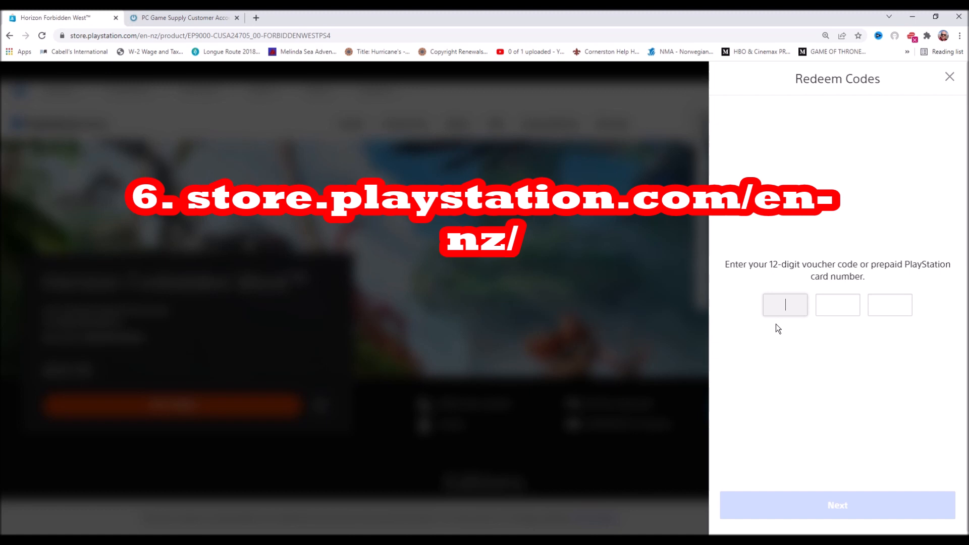
pyautogui.moveTo(928, 89)
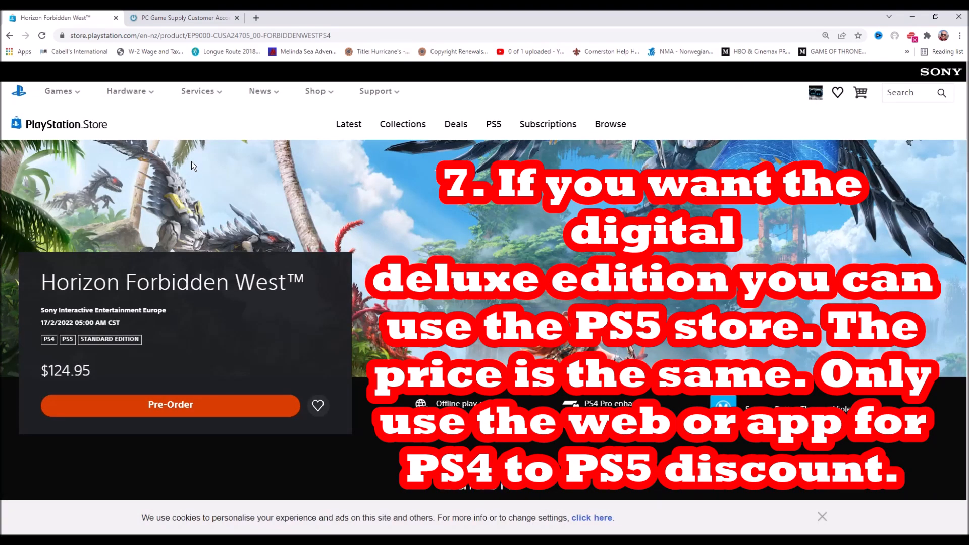
pyautogui.moveTo(257, 420)
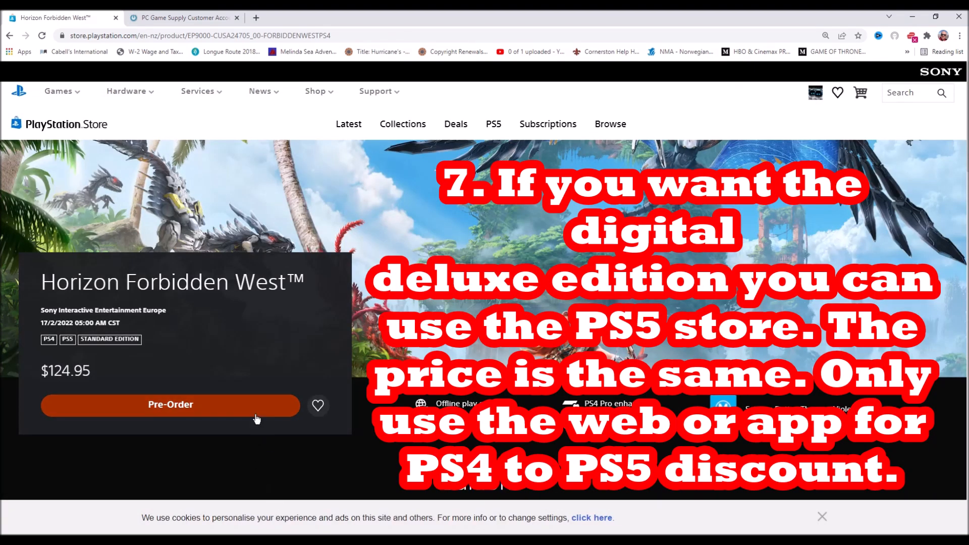
# - Pre-order Horizon Forbidden West for $124.95 from the wallet, accepting the immediate-access terms
pyautogui.click(170, 404)
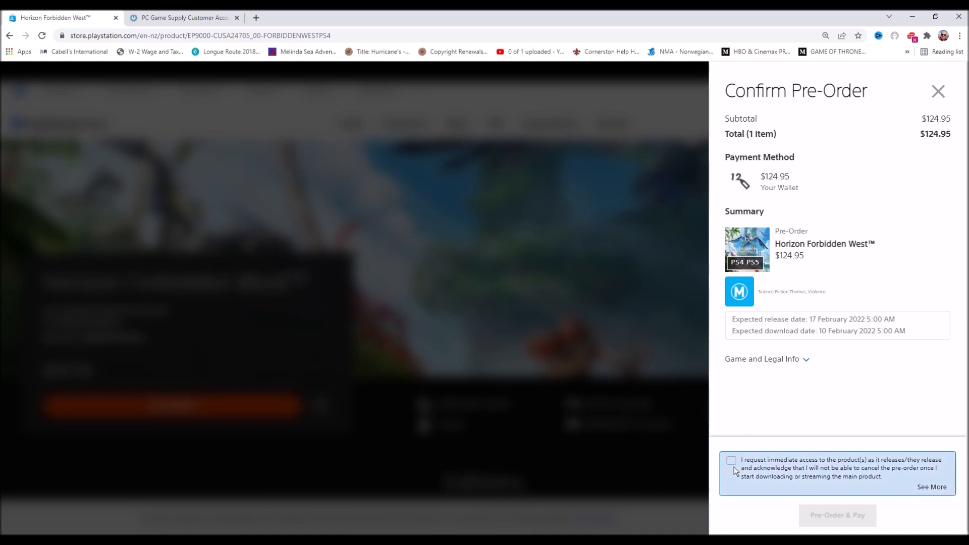
pyautogui.click(836, 515)
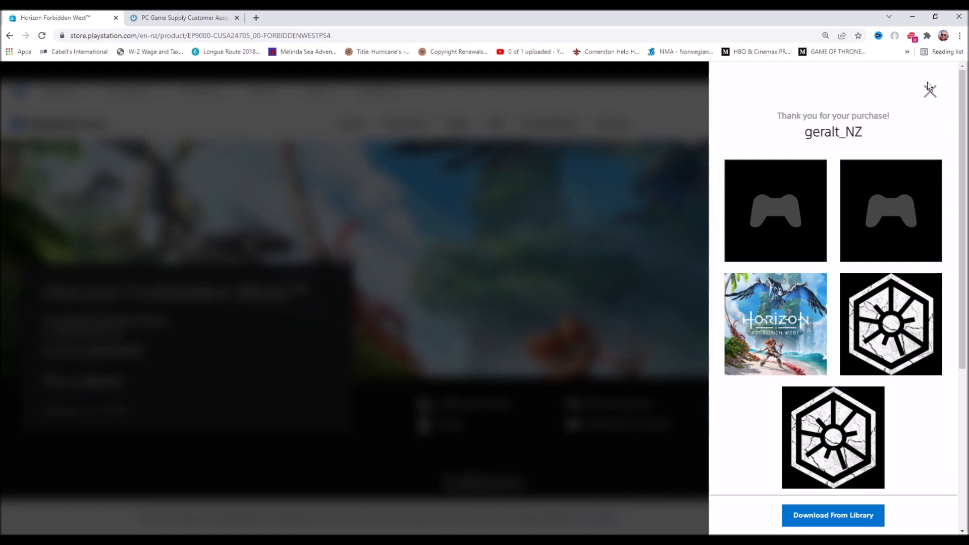
pyautogui.click(833, 515)
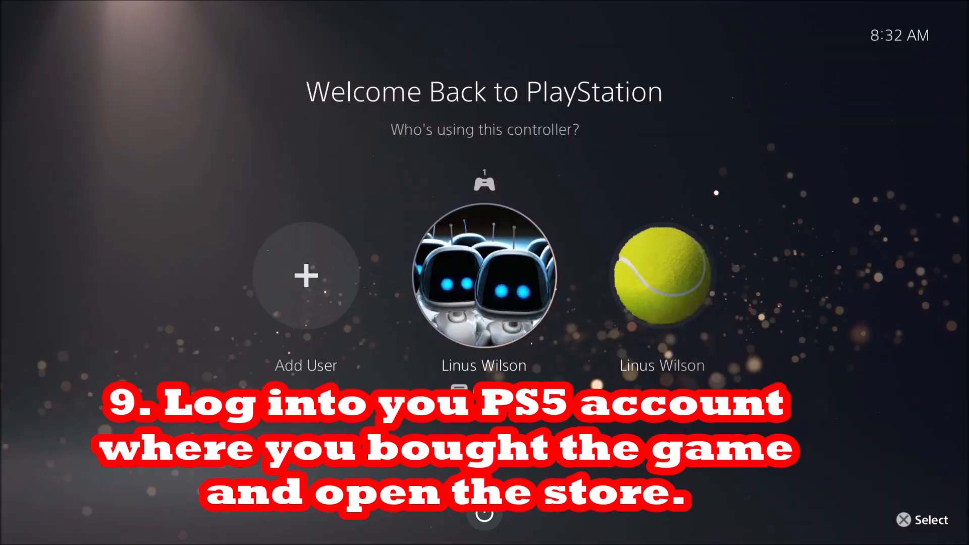
# - Sign in as the purchasing profile and head to the PlayStation Store tile
pyautogui.click(484, 274)
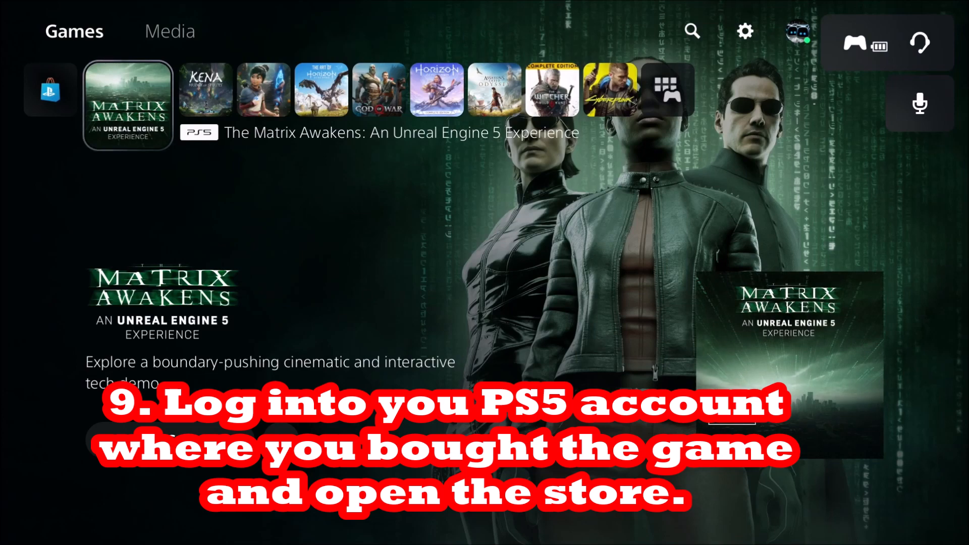
pyautogui.click(50, 91)
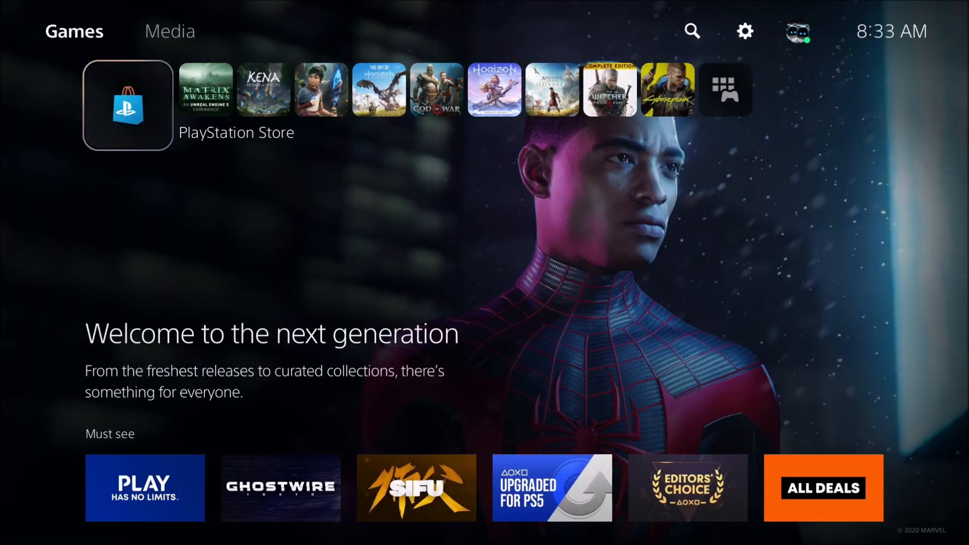